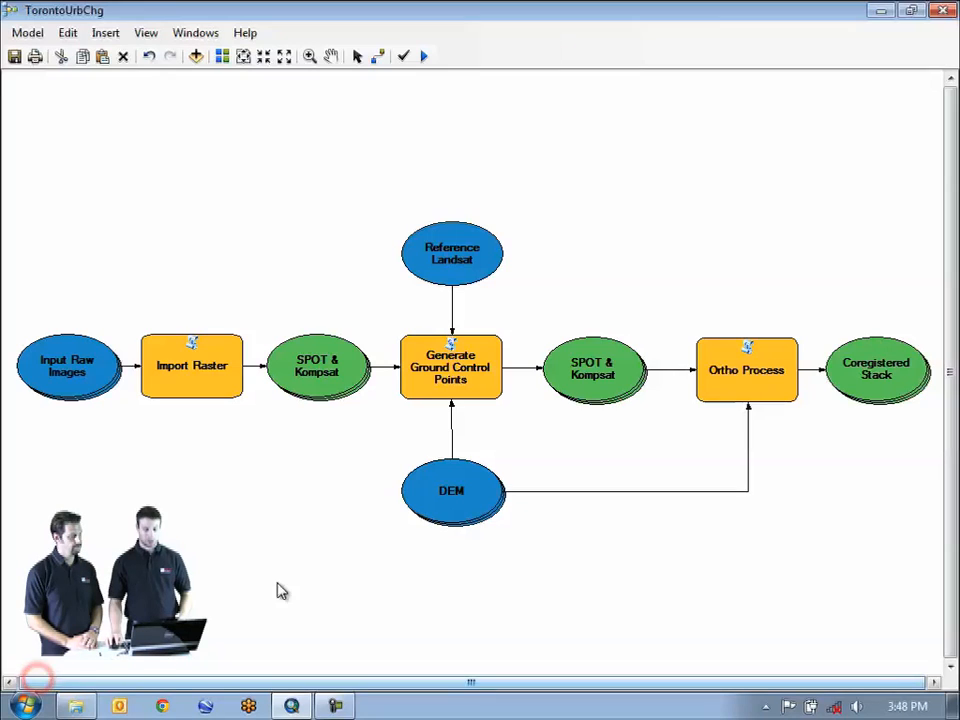
pyautogui.moveTo(330, 568)
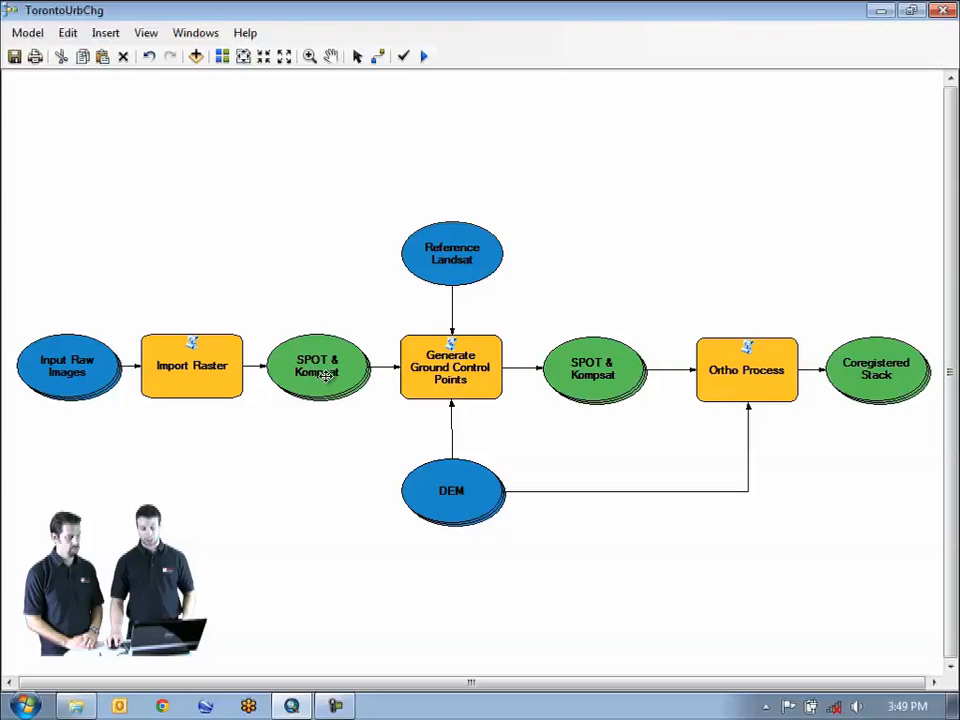
pyautogui.moveTo(451, 347)
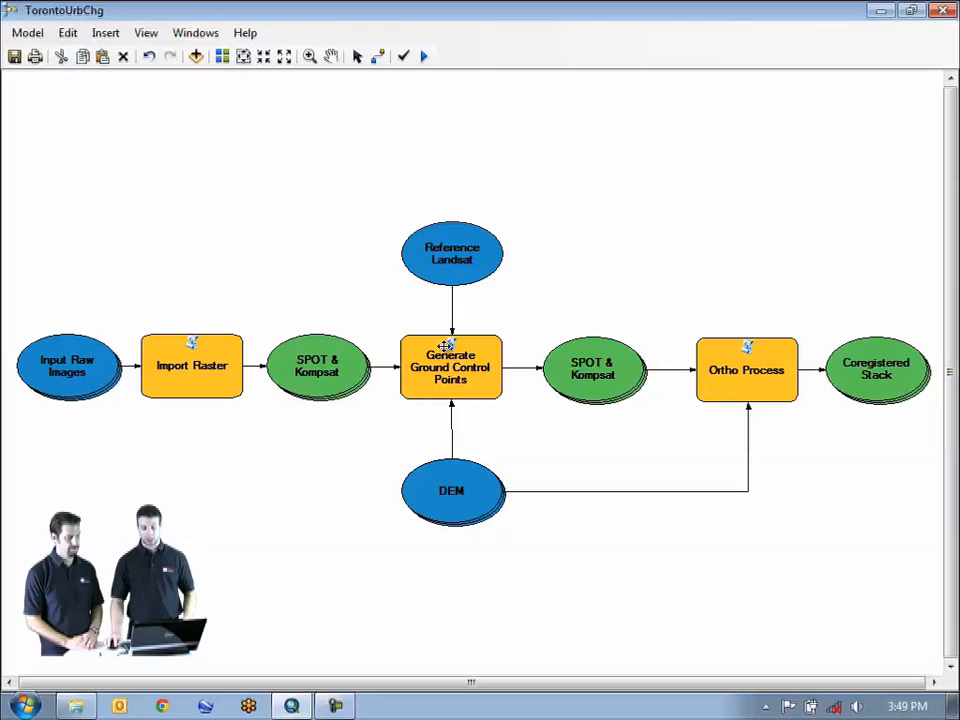
pyautogui.moveTo(451, 261)
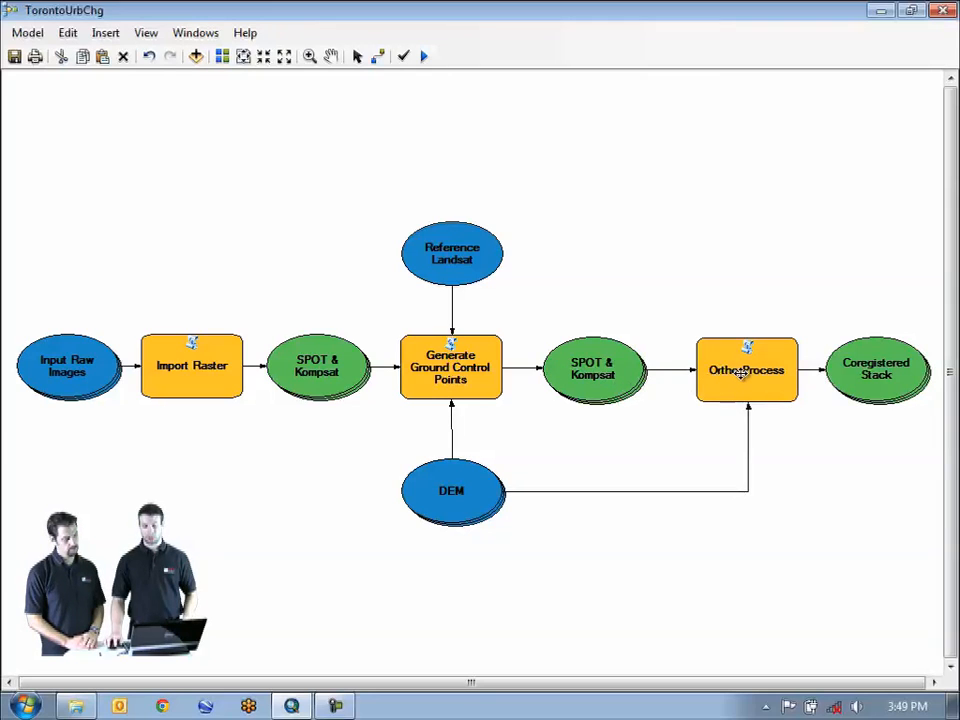
pyautogui.moveTo(500, 405)
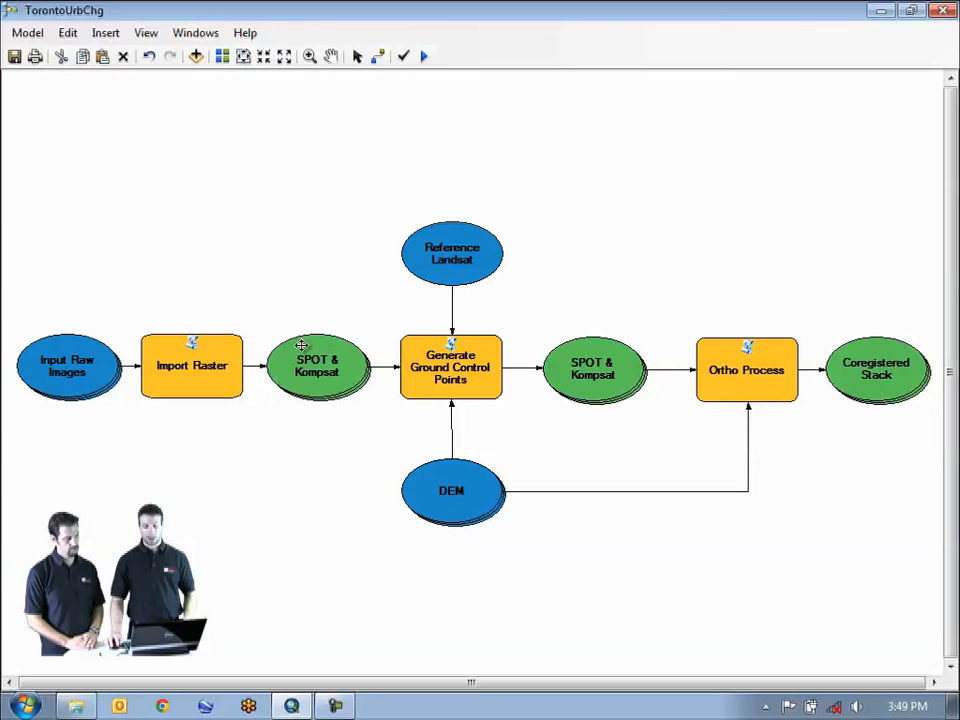
pyautogui.moveTo(308, 385)
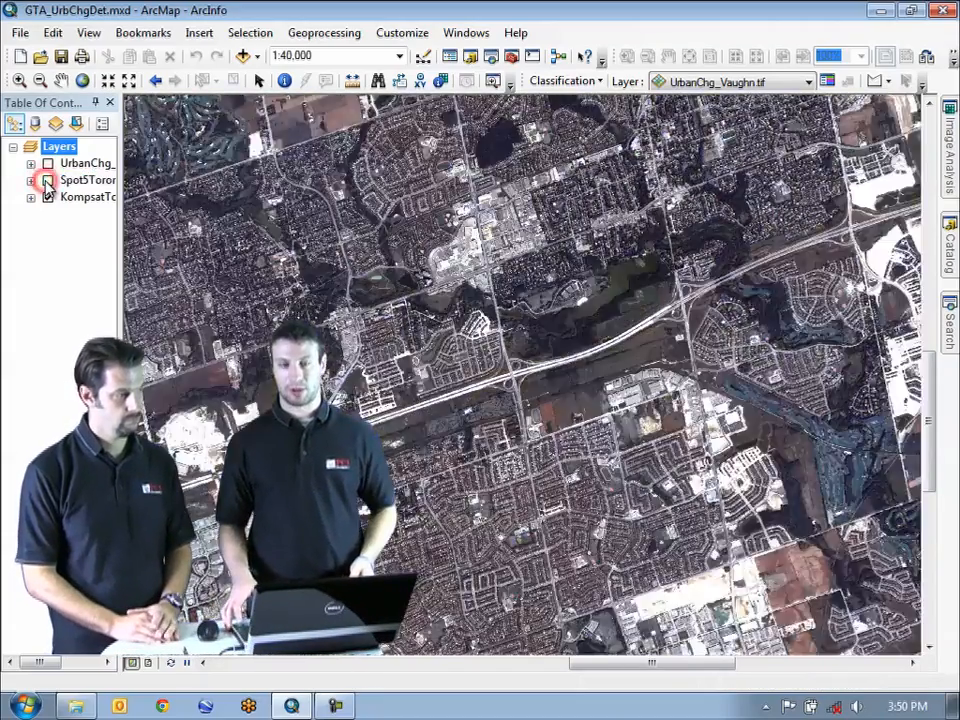
# Turn on the Spot5Toronto02 layer over the Kompsat image and select it.
pyautogui.click(47, 197)
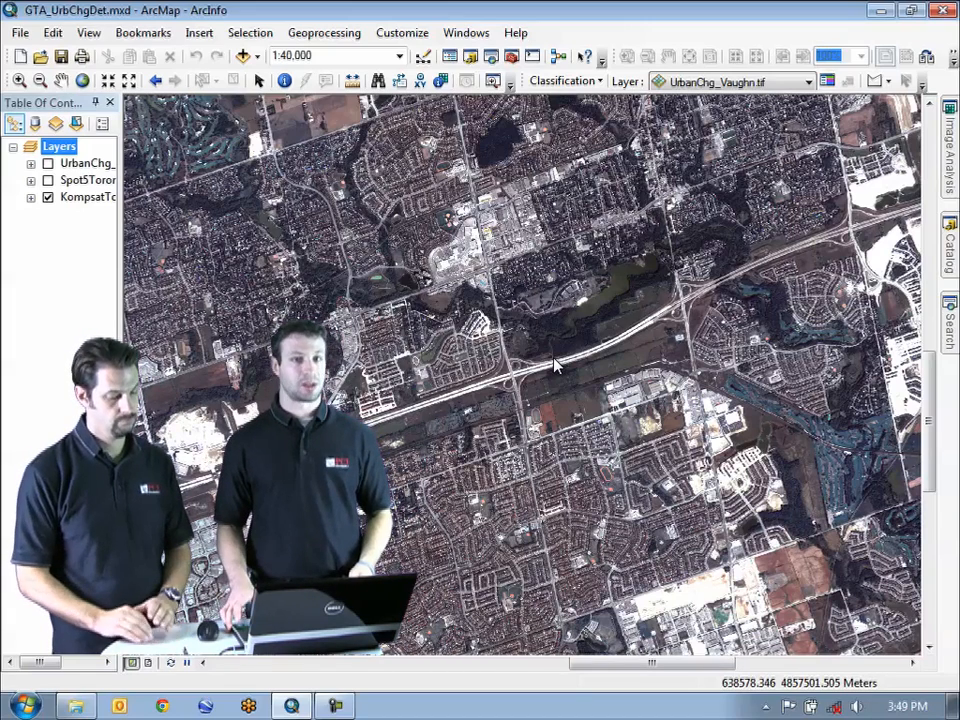
pyautogui.click(47, 179)
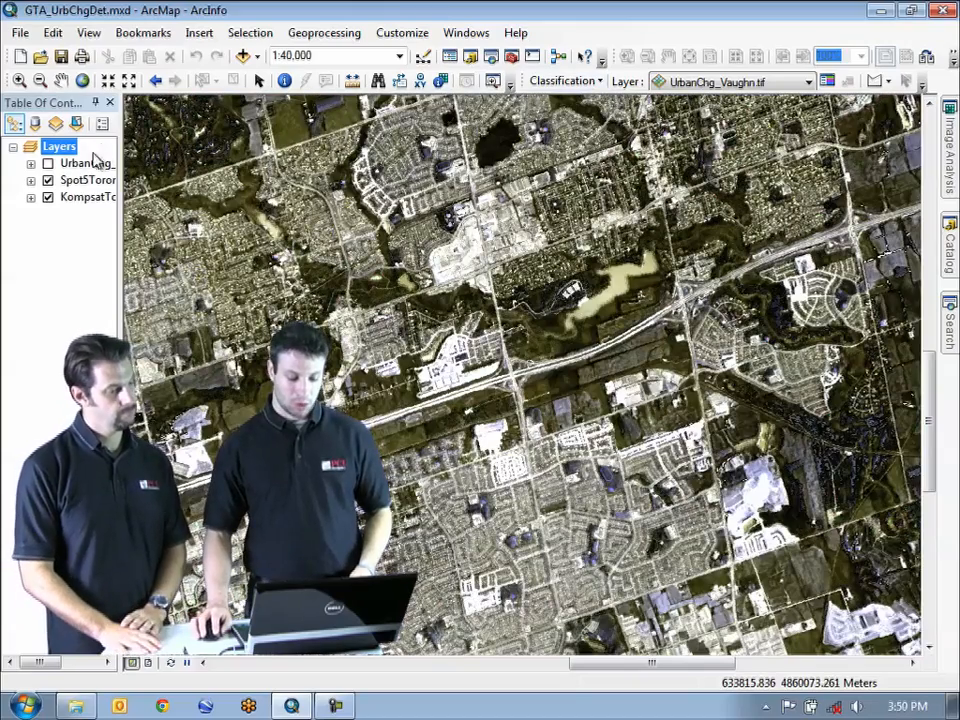
pyautogui.click(87, 180)
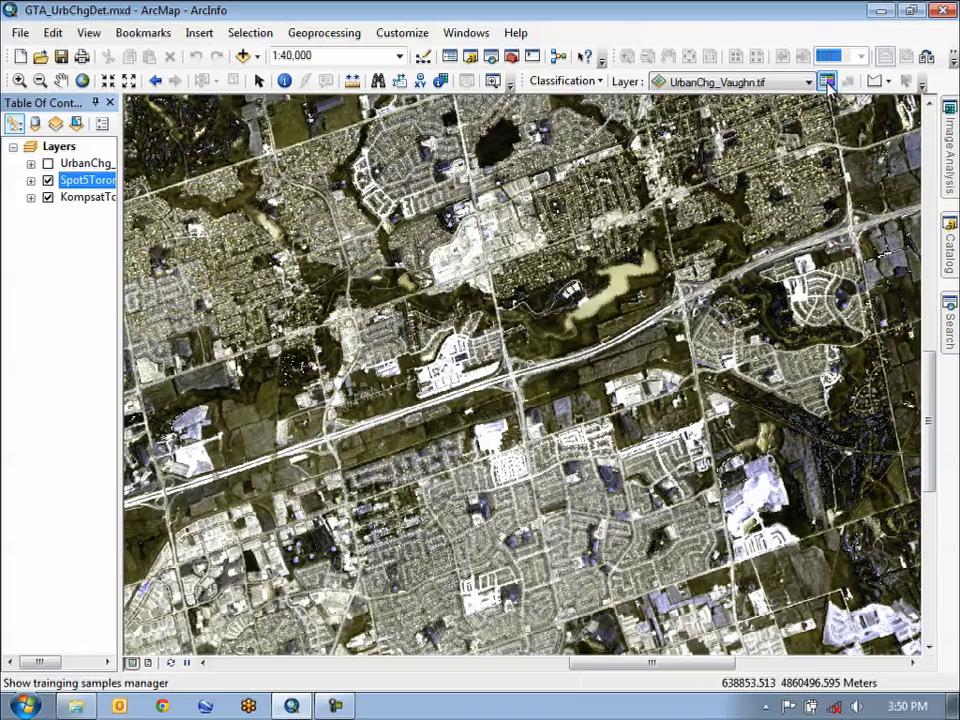
# Load the saved urban, water, forest, sand, grass and soil training samples into the manager.
pyautogui.click(826, 81)
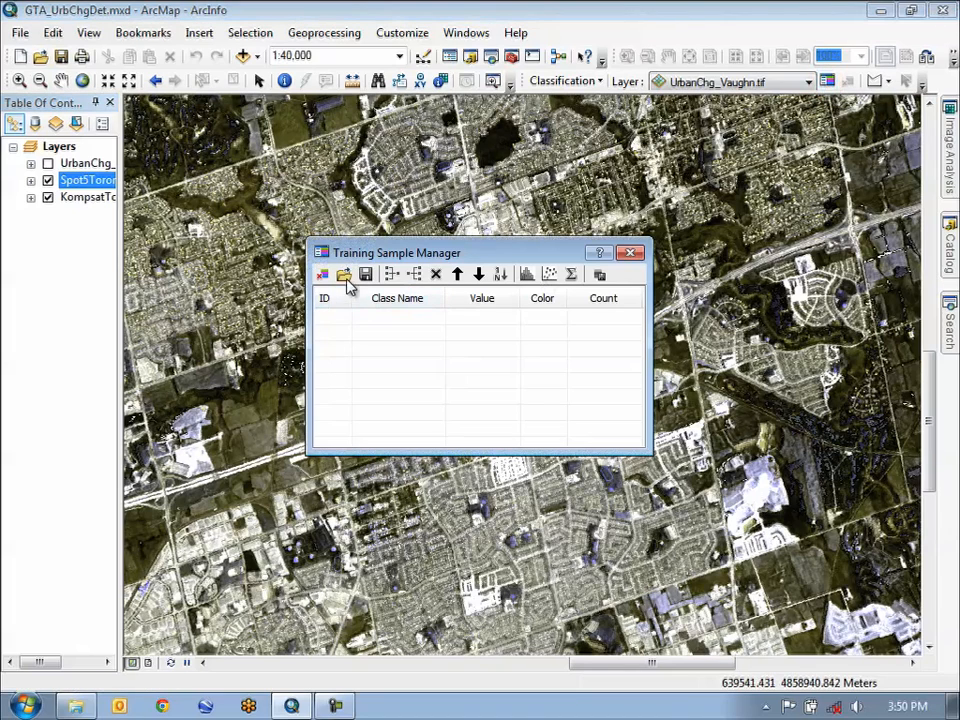
pyautogui.click(343, 273)
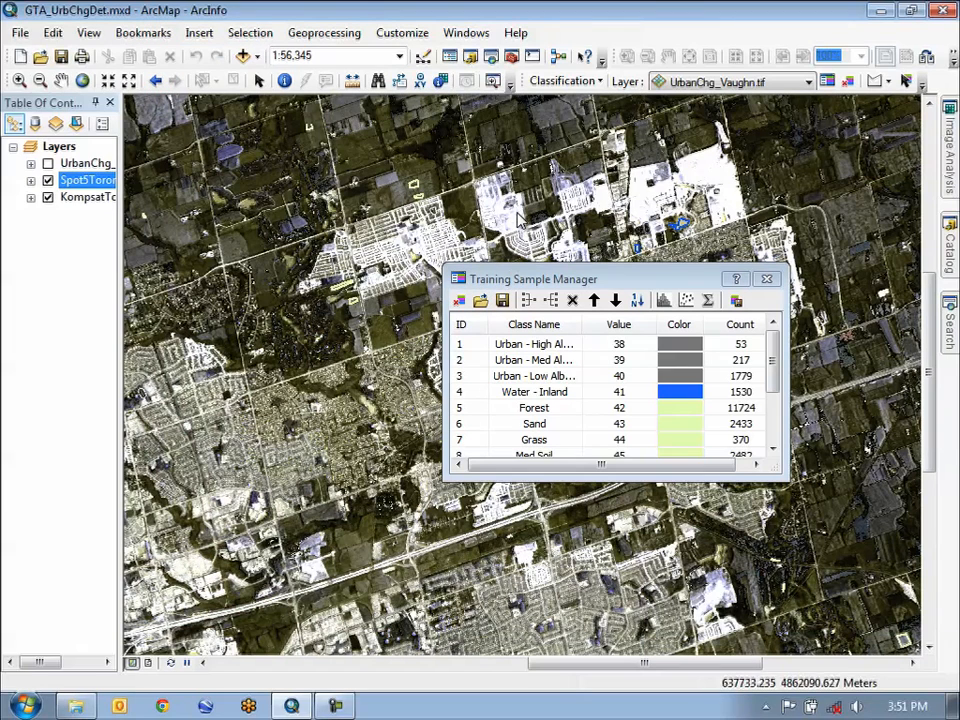
# Run Interactive Supervised Classification on Spot5Toronto02_Clipped.tif.
pyautogui.click(809, 81)
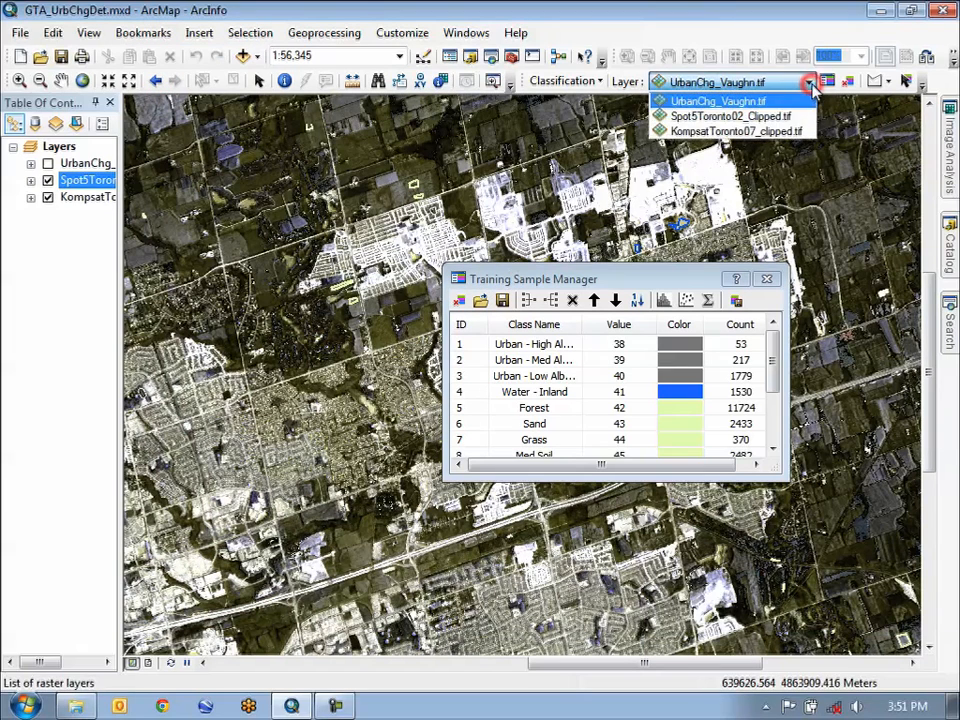
pyautogui.click(728, 116)
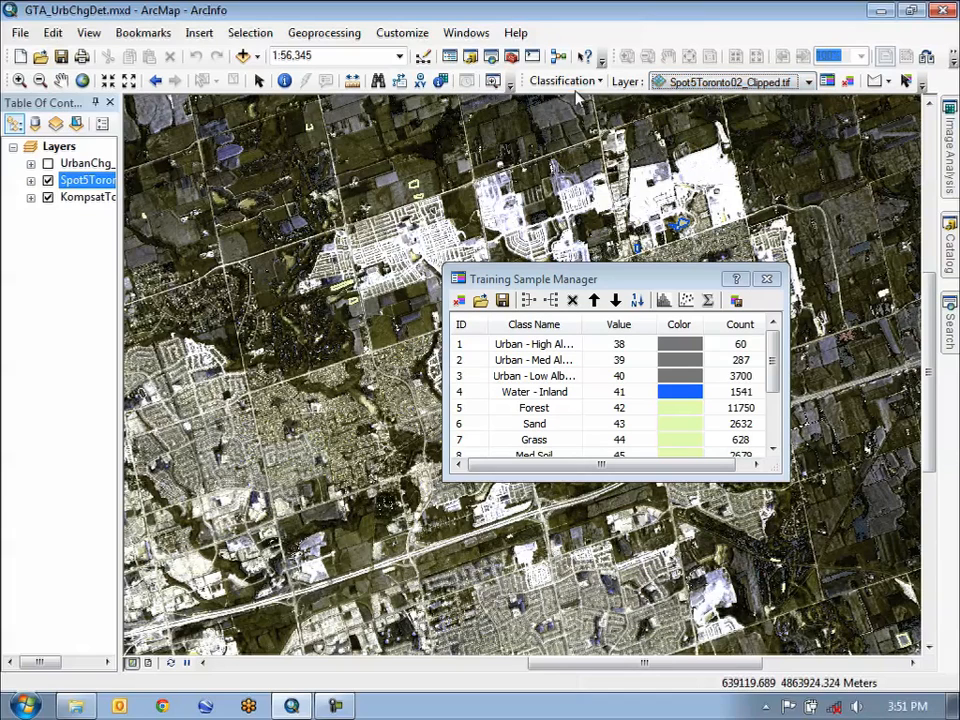
pyautogui.click(565, 81)
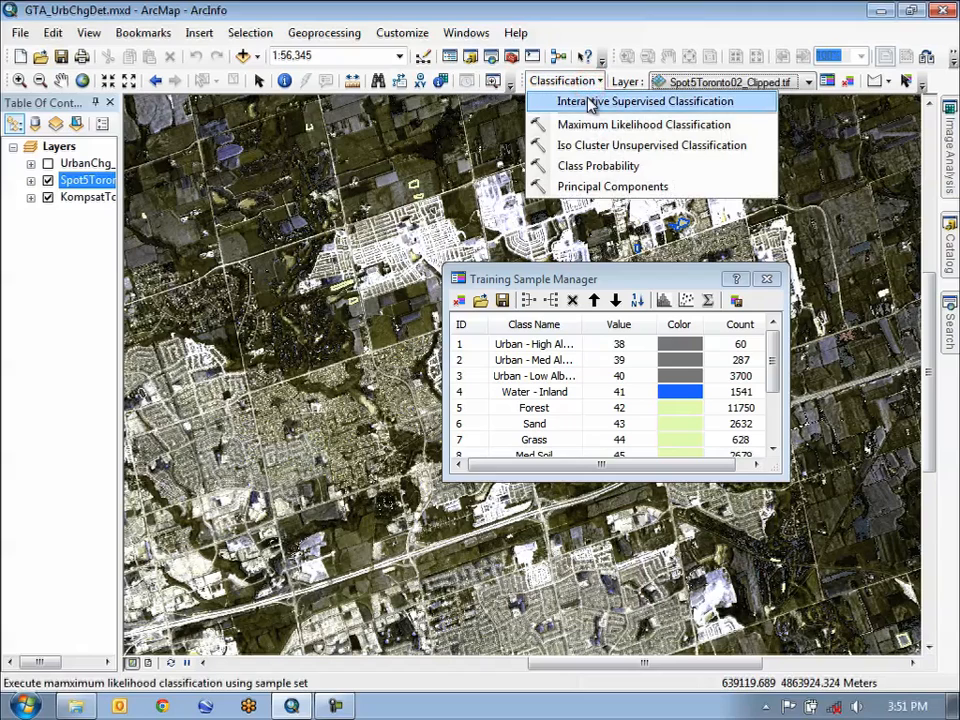
pyautogui.moveTo(590, 101)
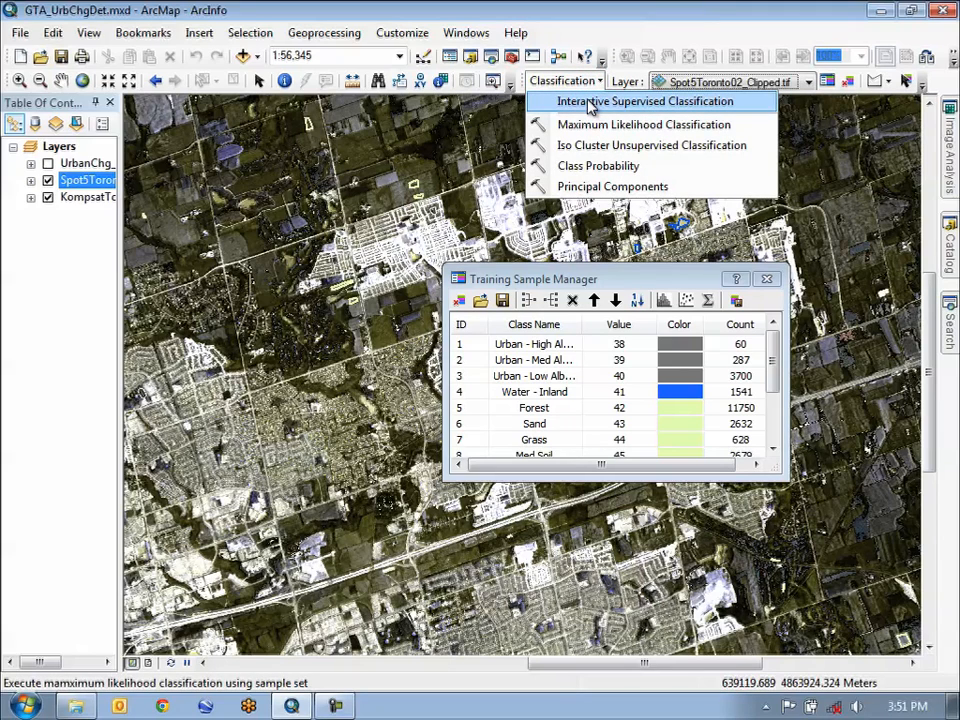
pyautogui.click(645, 101)
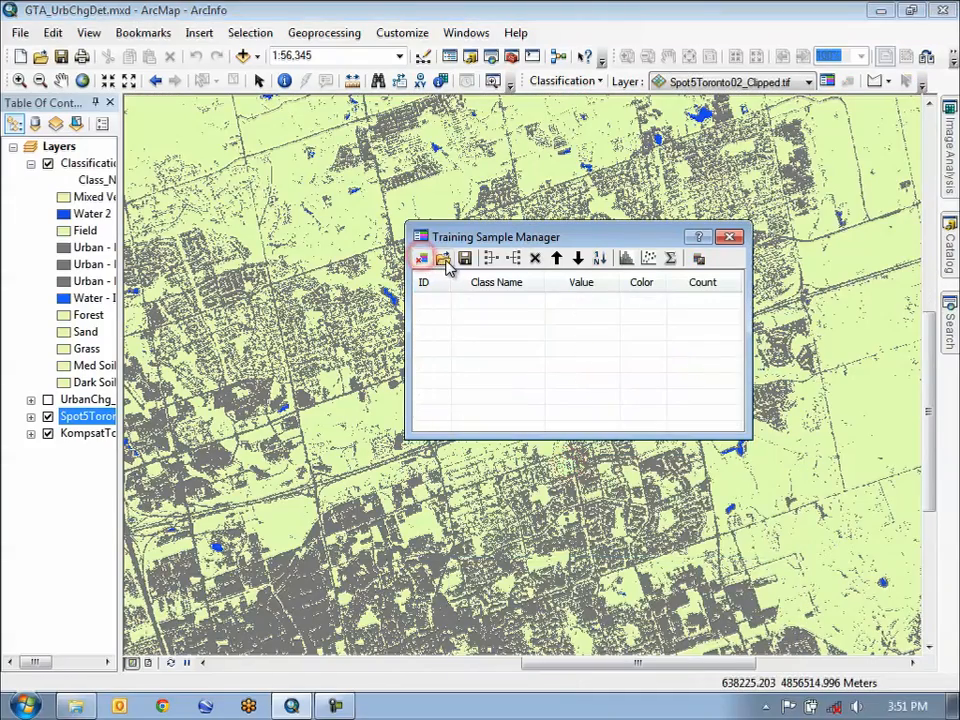
# Load the KompsatMS_Training_Clip_leafgreen.shp training samples.
pyautogui.click(443, 258)
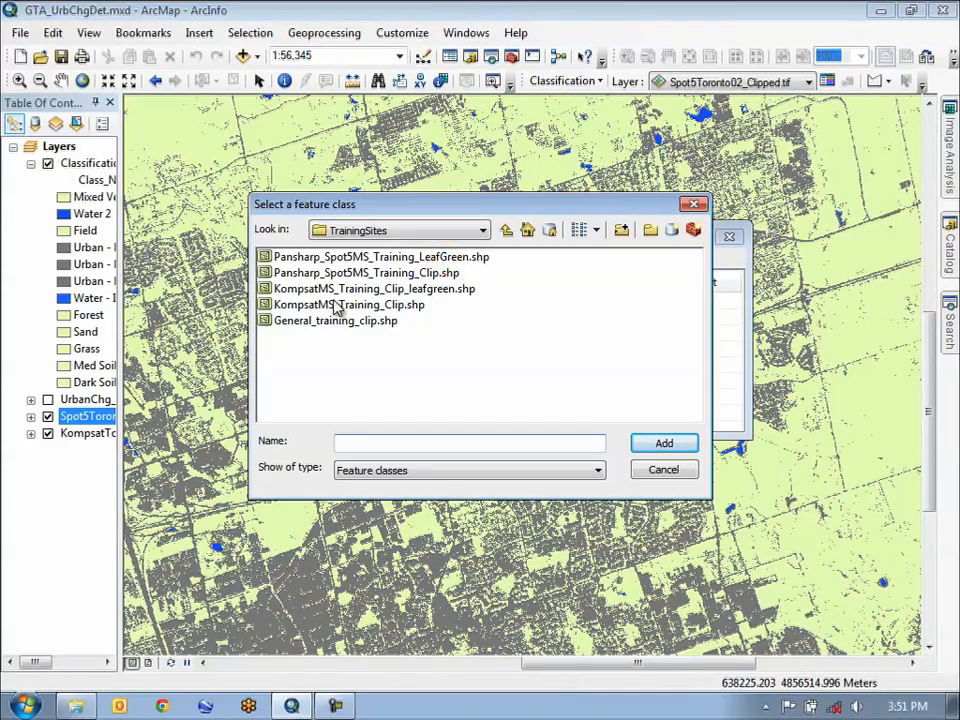
pyautogui.click(373, 288)
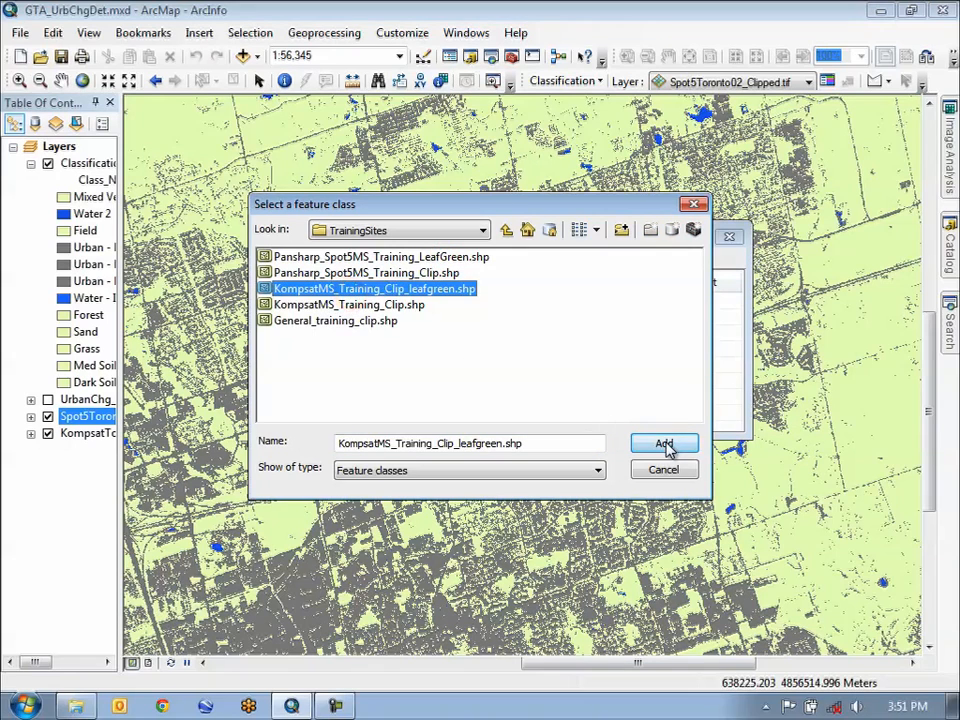
pyautogui.click(664, 443)
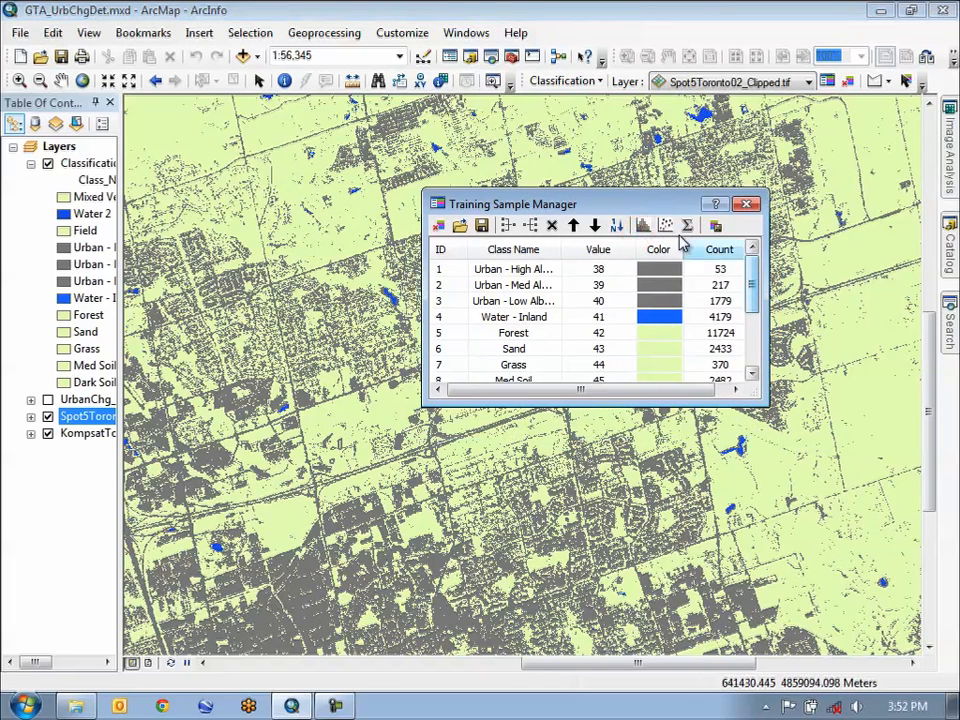
# Run Interactive Supervised Classification on the Kompsat 2007 image.
pyautogui.click(830, 81)
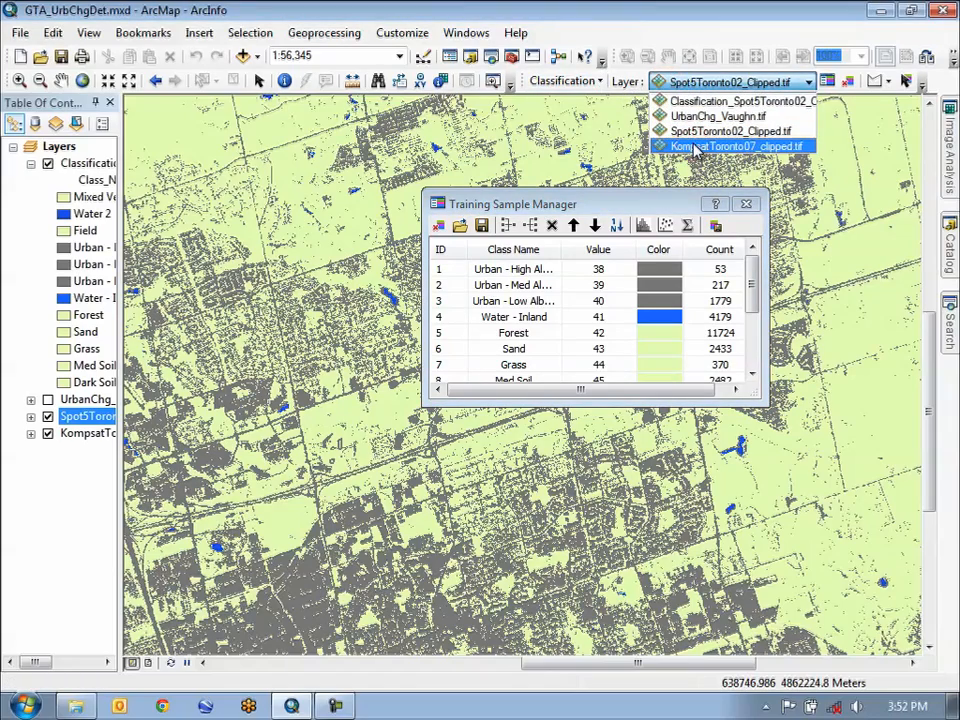
pyautogui.click(560, 81)
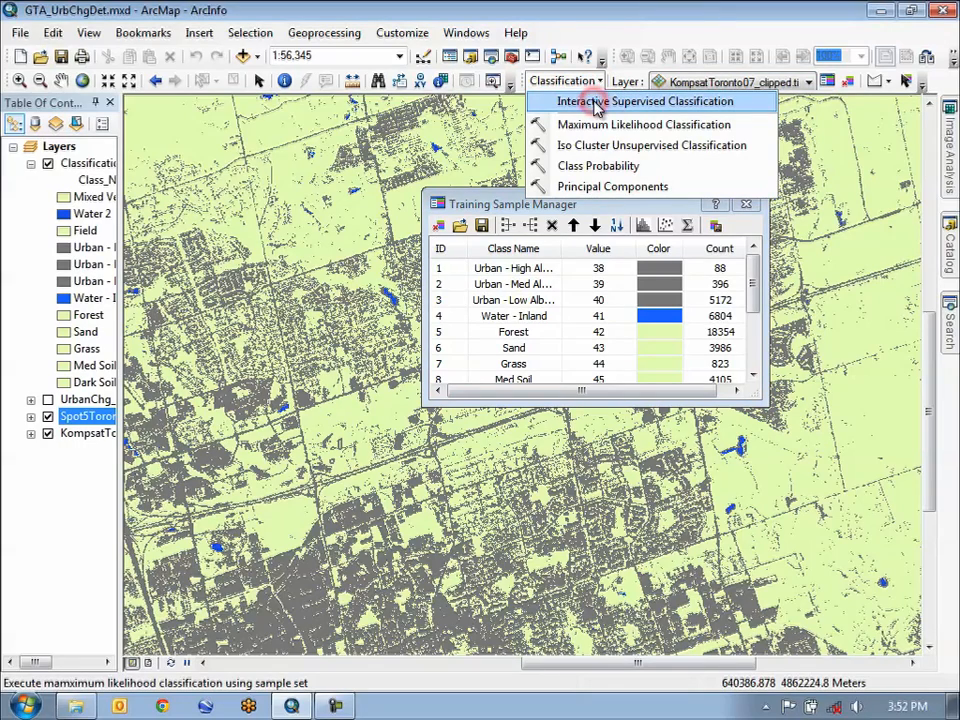
pyautogui.click(647, 101)
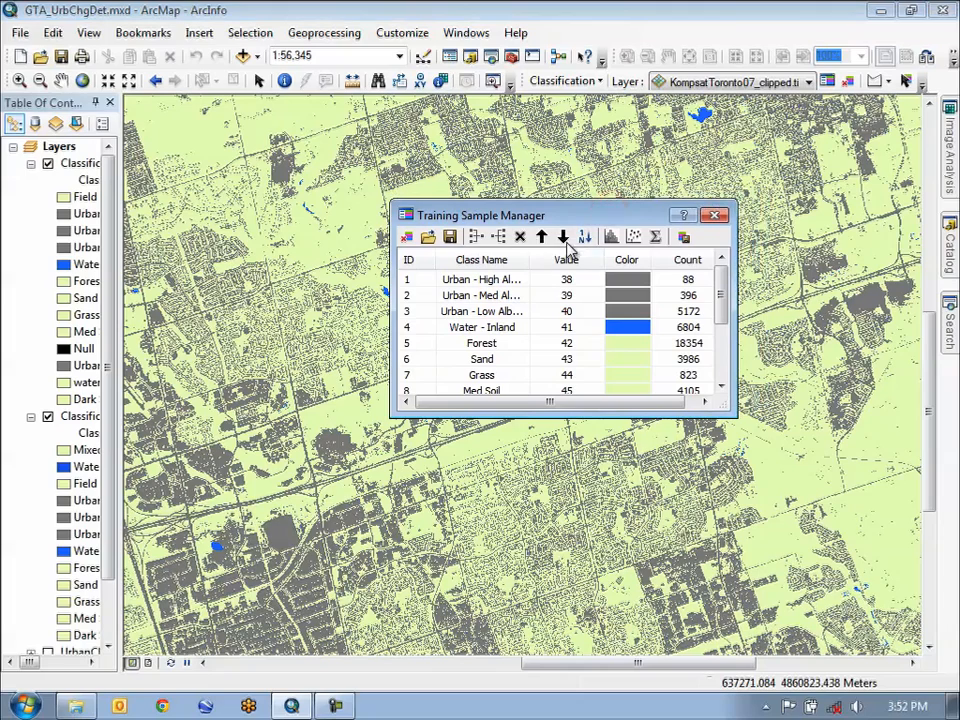
pyautogui.click(716, 214)
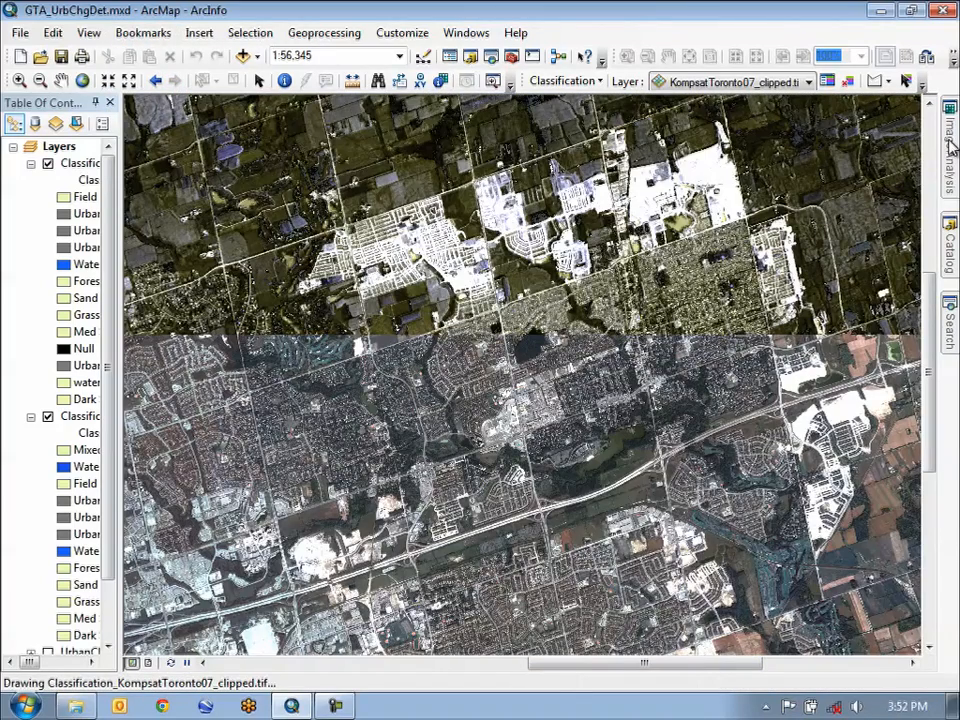
# Swipe the 2007 classification to reveal the 2002 classification beneath it.
pyautogui.click(948, 130)
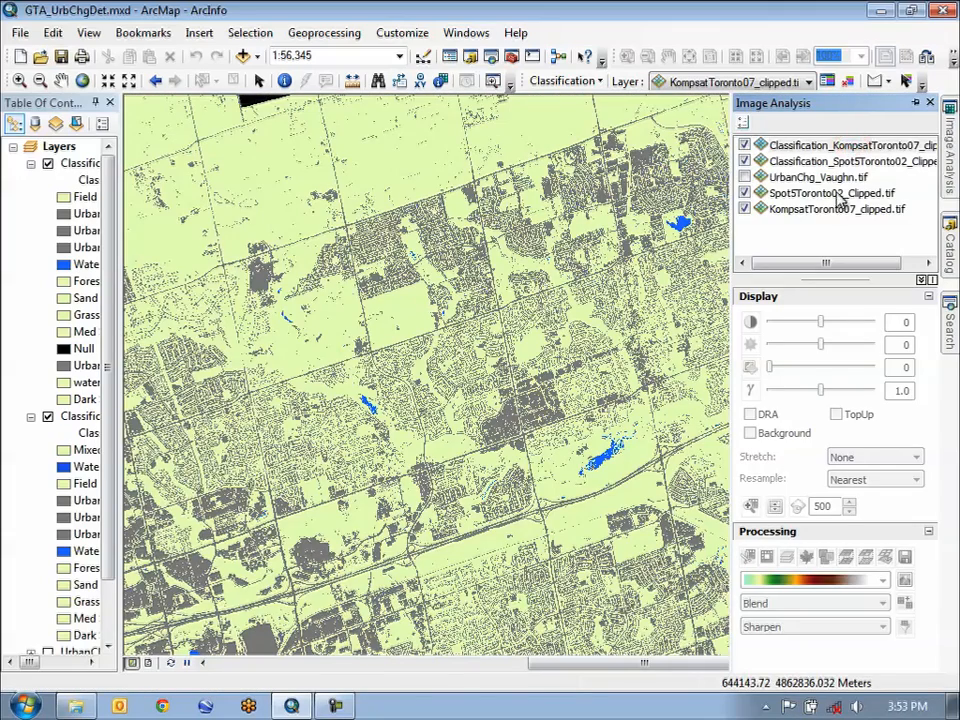
pyautogui.click(845, 145)
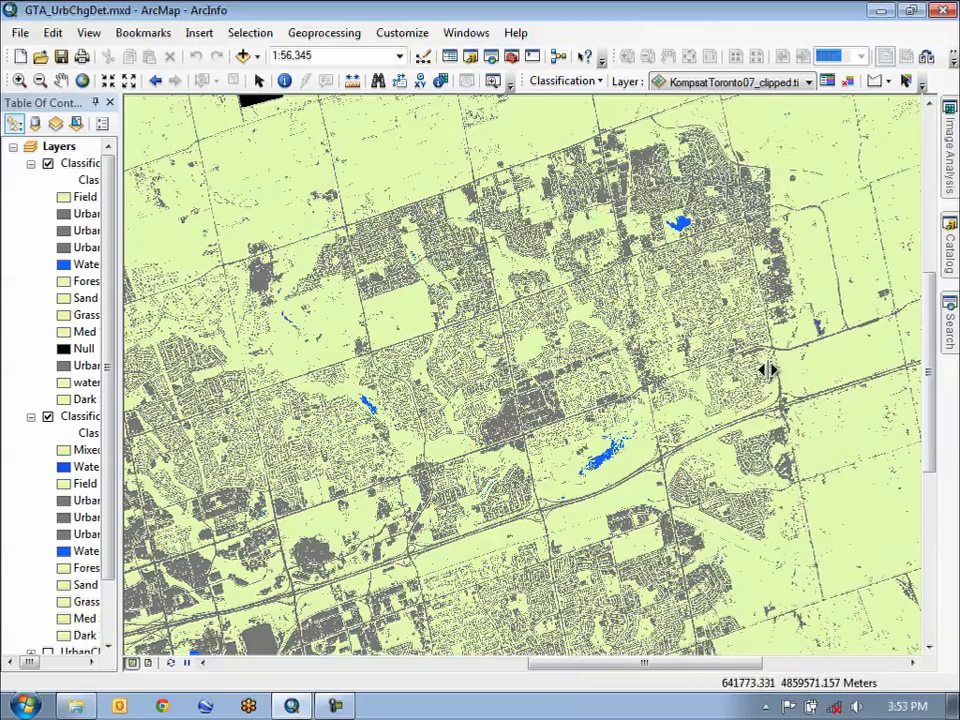
pyautogui.moveTo(765, 370); pyautogui.dragTo(315, 335)
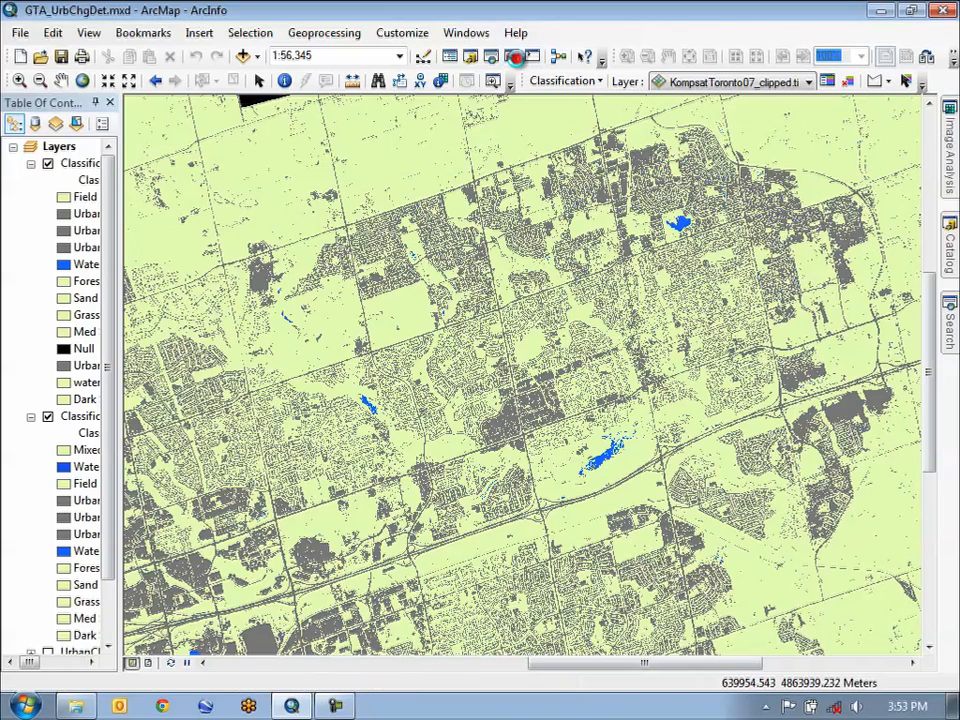
# Open Raster Calculator under Spatial Analyst Tools > Map Algebra in ArcToolbox, then close it.
pyautogui.click(515, 57)
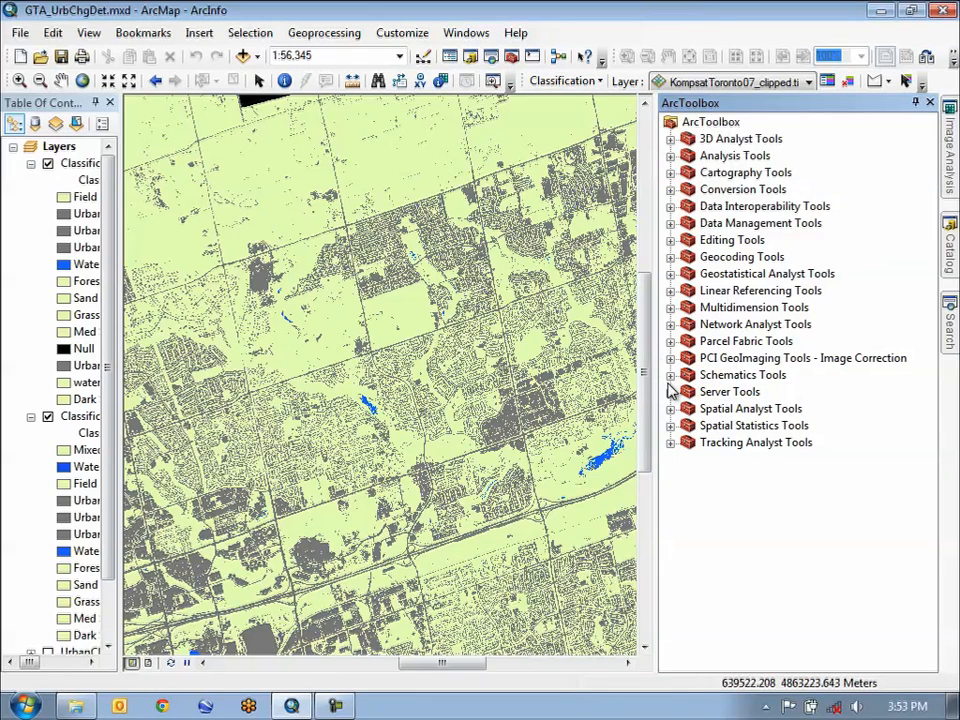
pyautogui.click(670, 408)
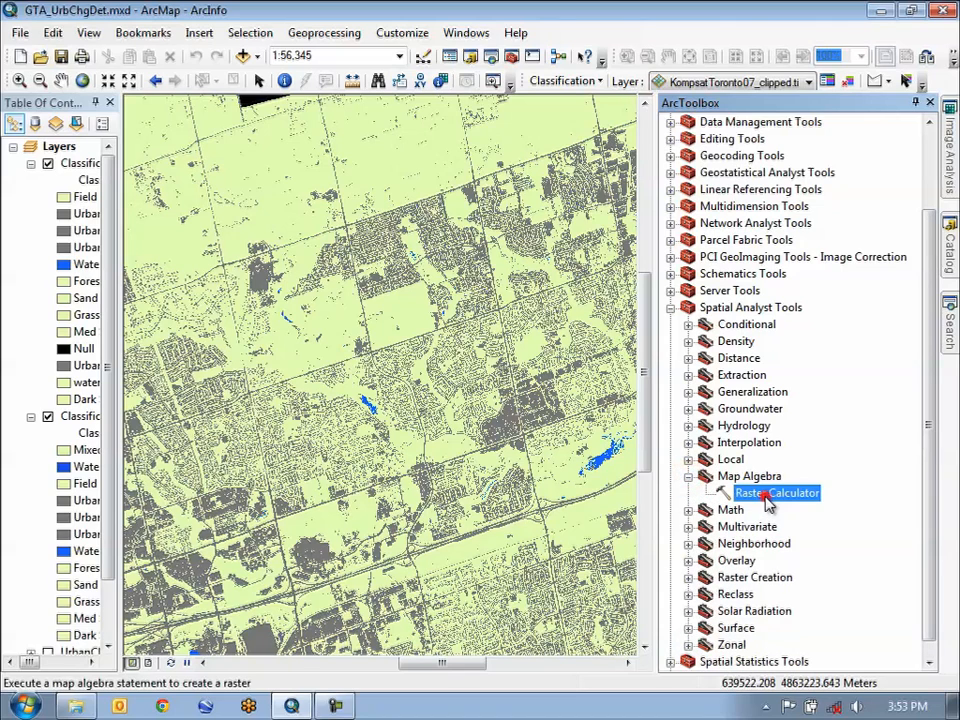
pyautogui.doubleClick(777, 493)
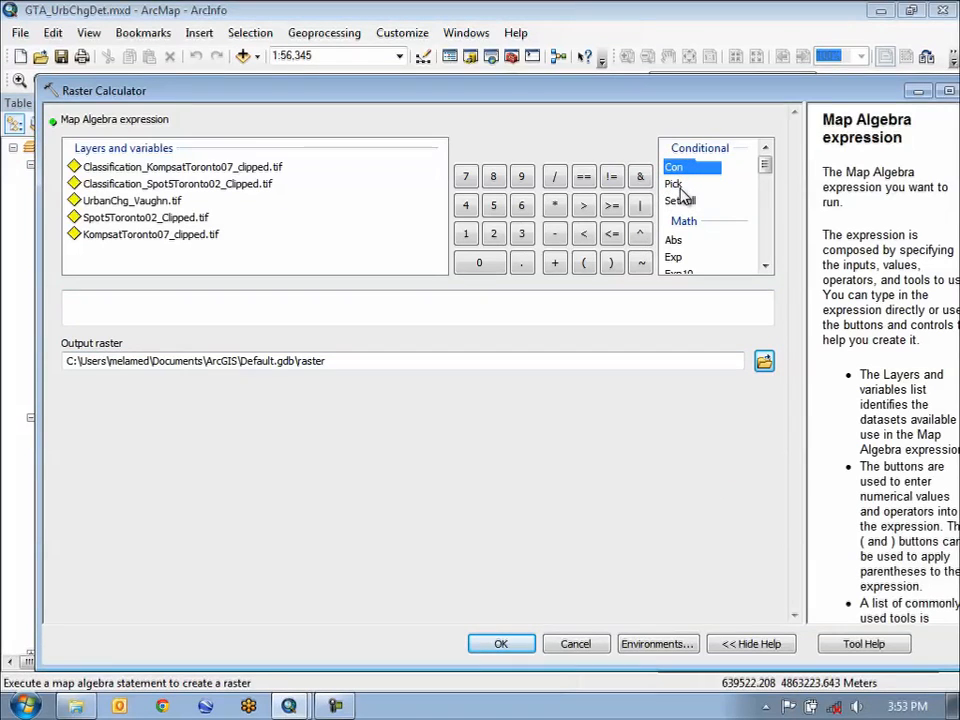
pyautogui.click(180, 183)
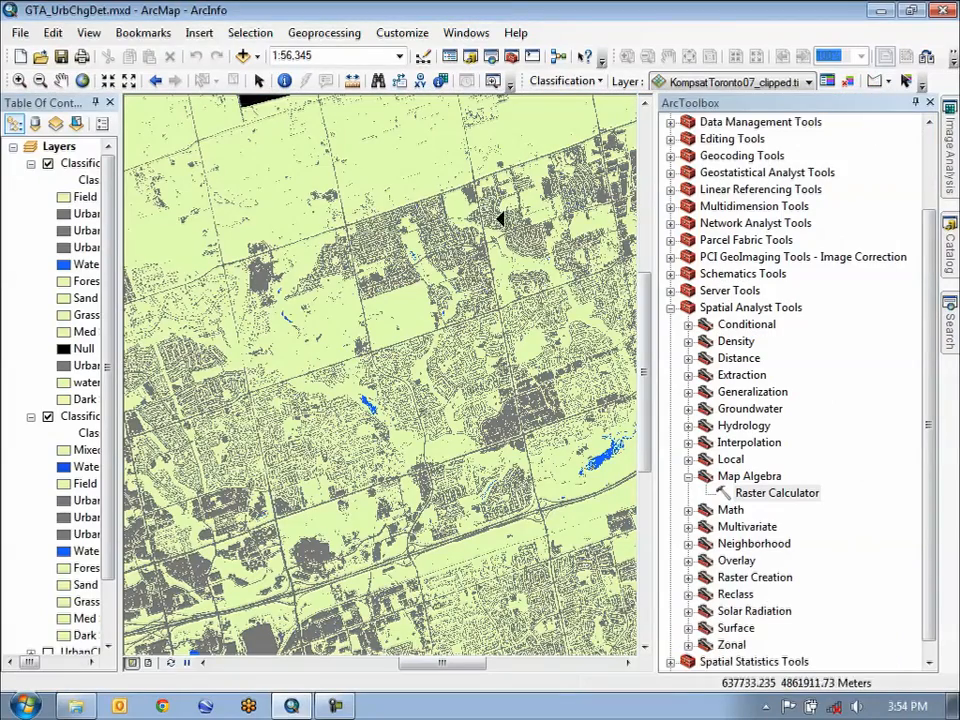
pyautogui.scroll(-3)
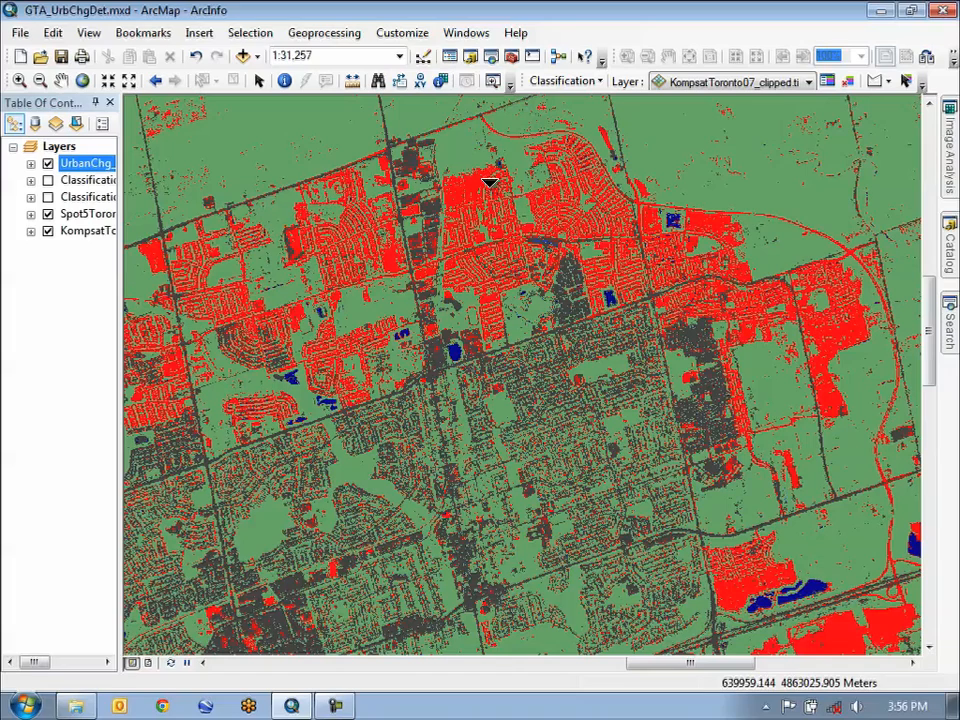
pyautogui.moveTo(655, 198)
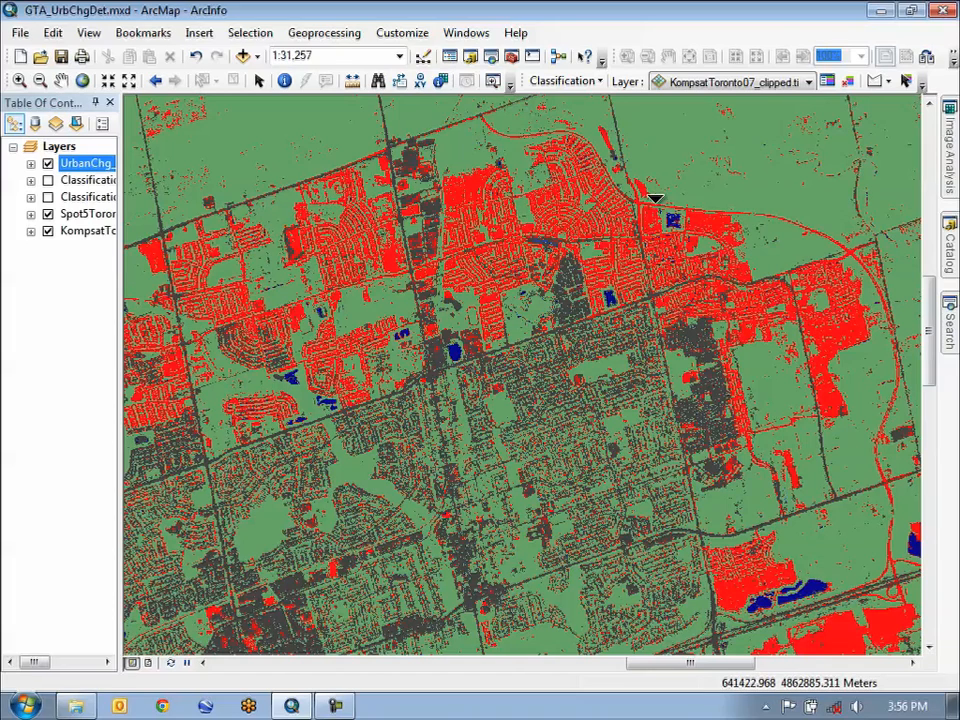
pyautogui.moveTo(873, 200)
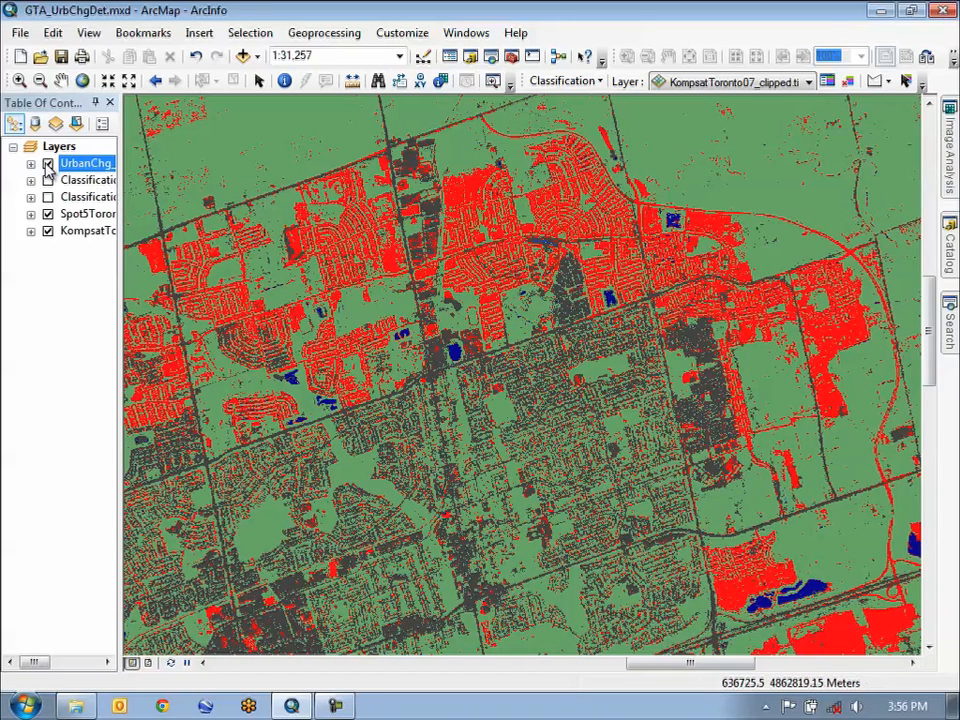
# Toggle the UrbanChg layer on and off to compare it with the 2002 SPOT5 image.
pyautogui.click(47, 163)
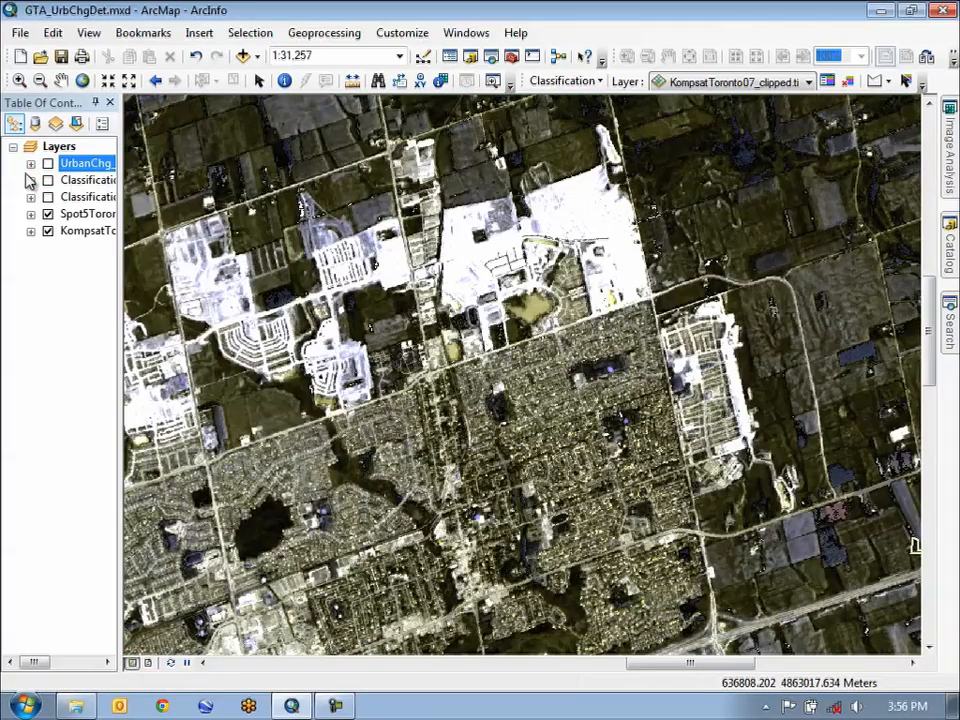
pyautogui.click(47, 163)
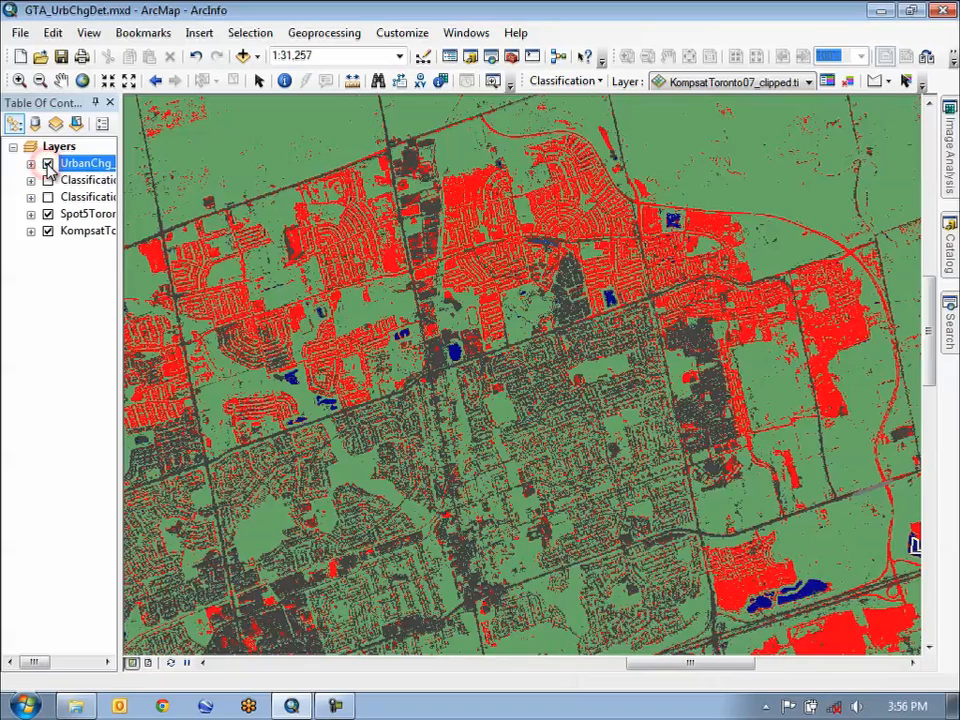
pyautogui.click(48, 163)
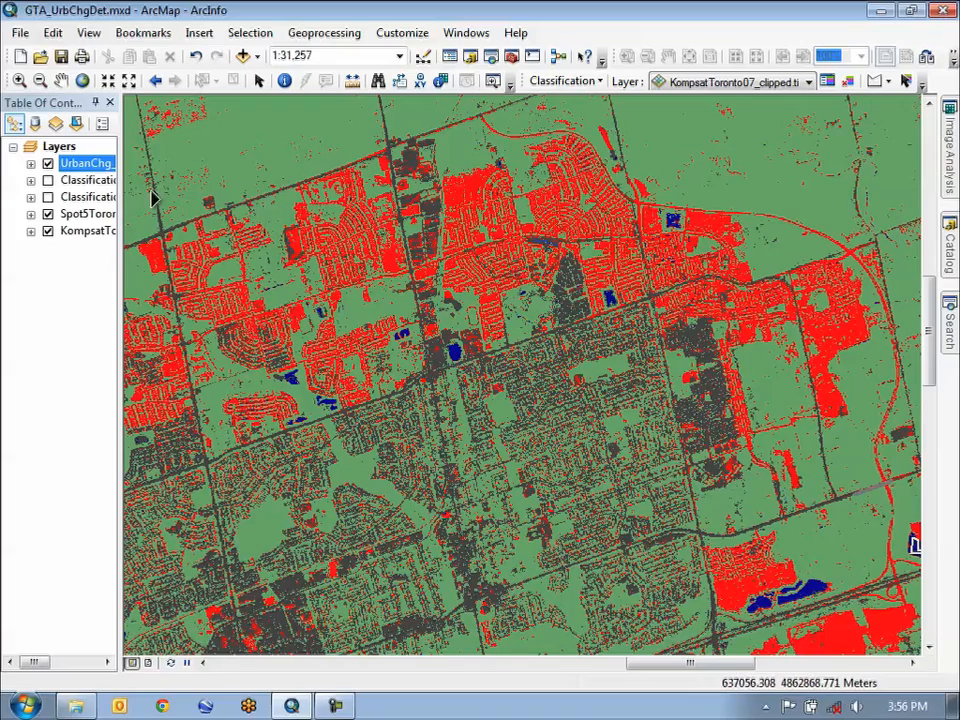
pyautogui.click(48, 162)
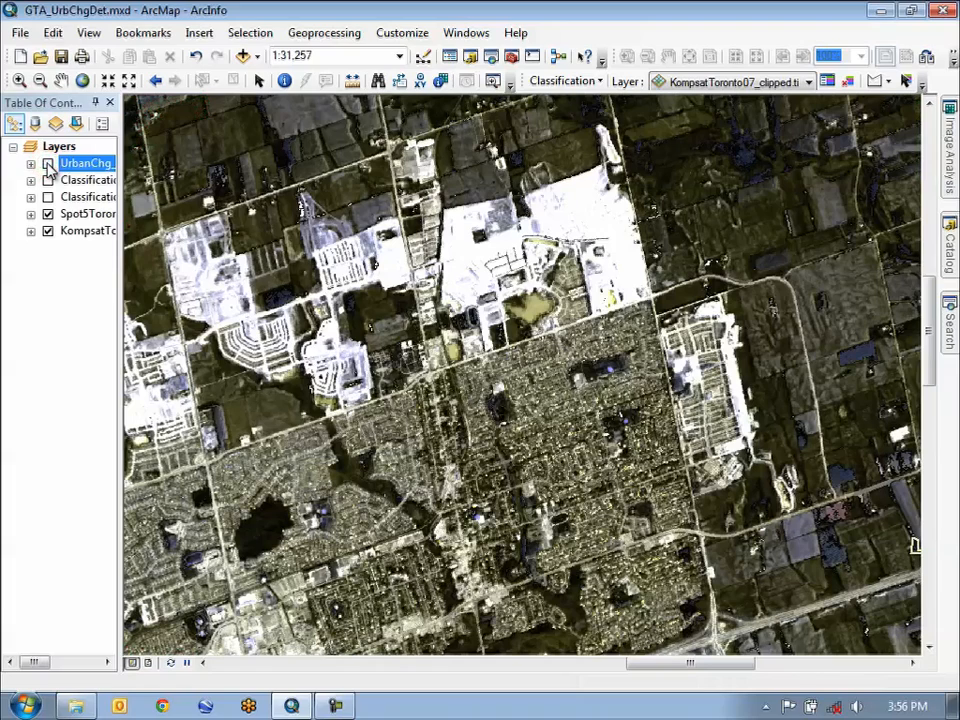
pyautogui.click(47, 179)
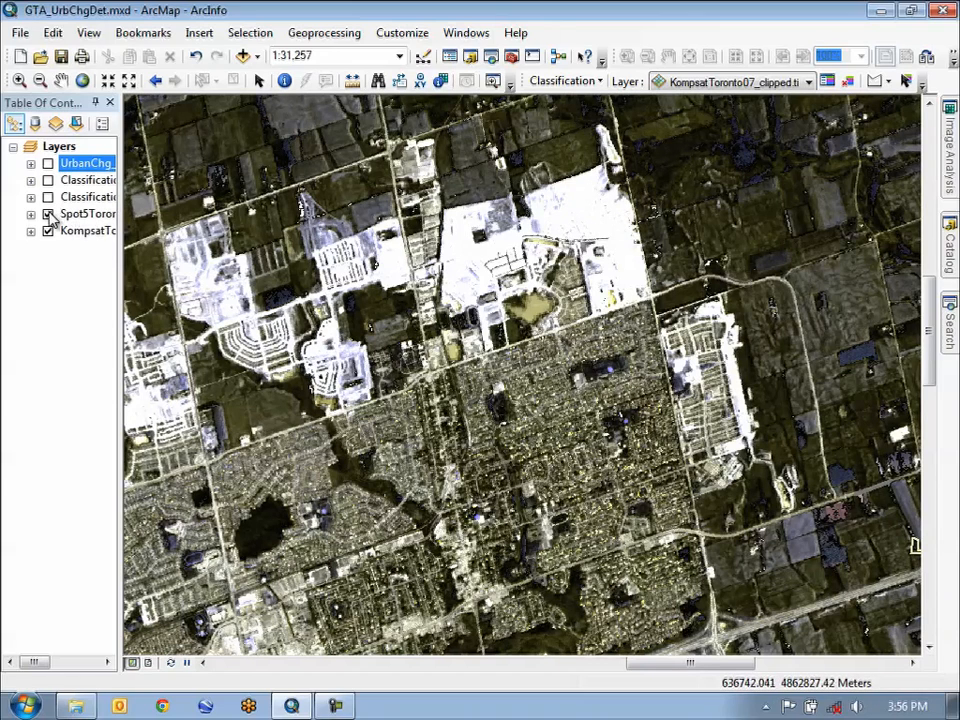
# Hide the SPOT5 image, then toggle UrbanChg over Kompsat 2007, ending hidden.
pyautogui.click(47, 214)
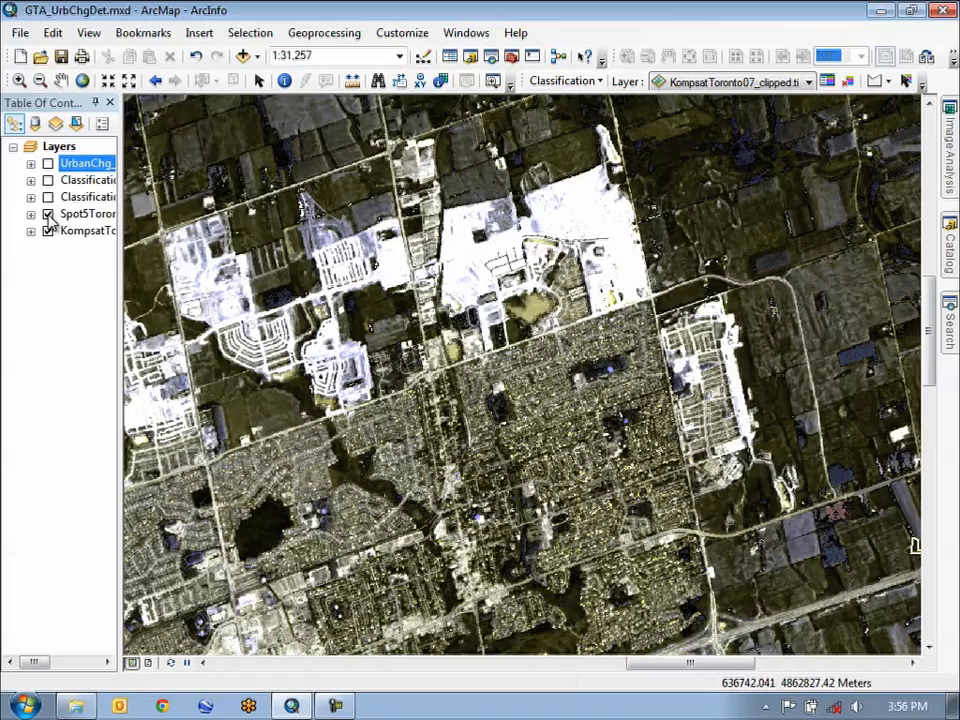
pyautogui.click(47, 214)
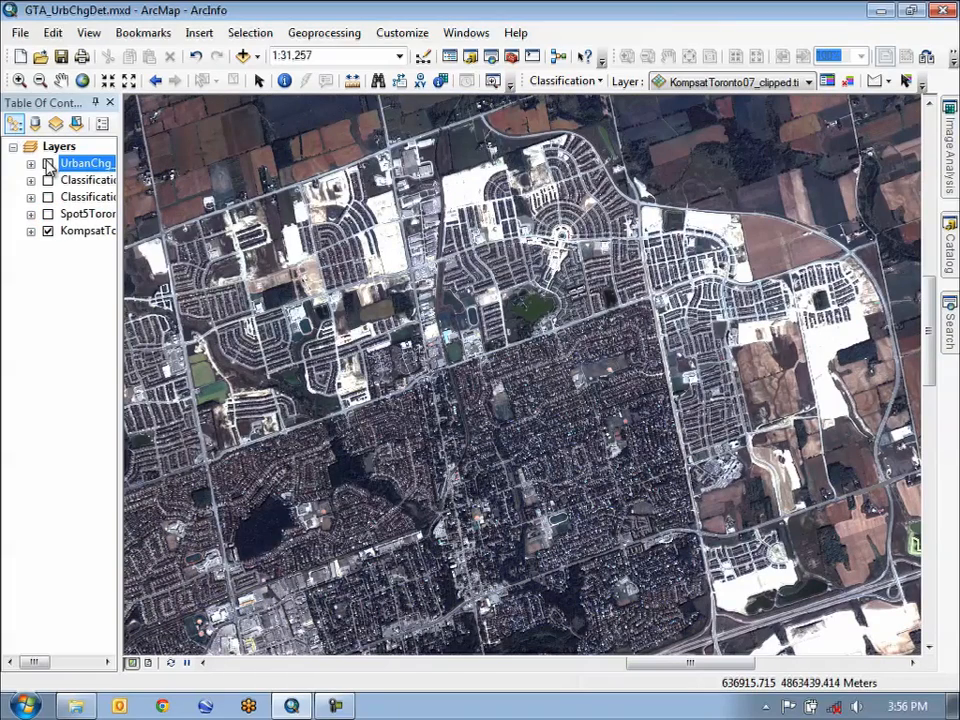
pyautogui.click(47, 163)
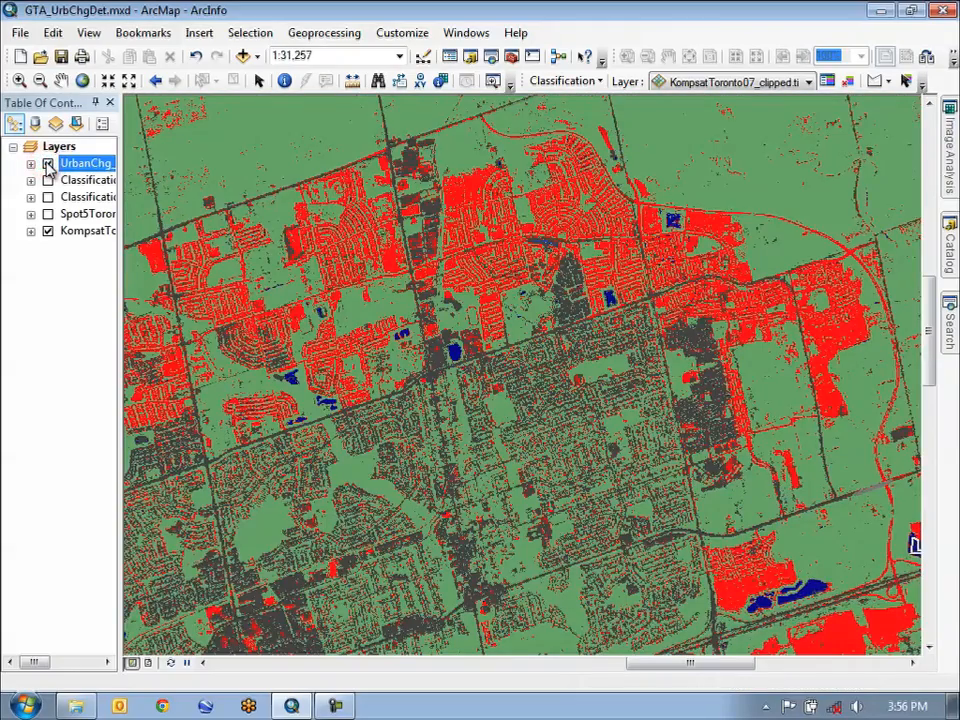
pyautogui.click(48, 163)
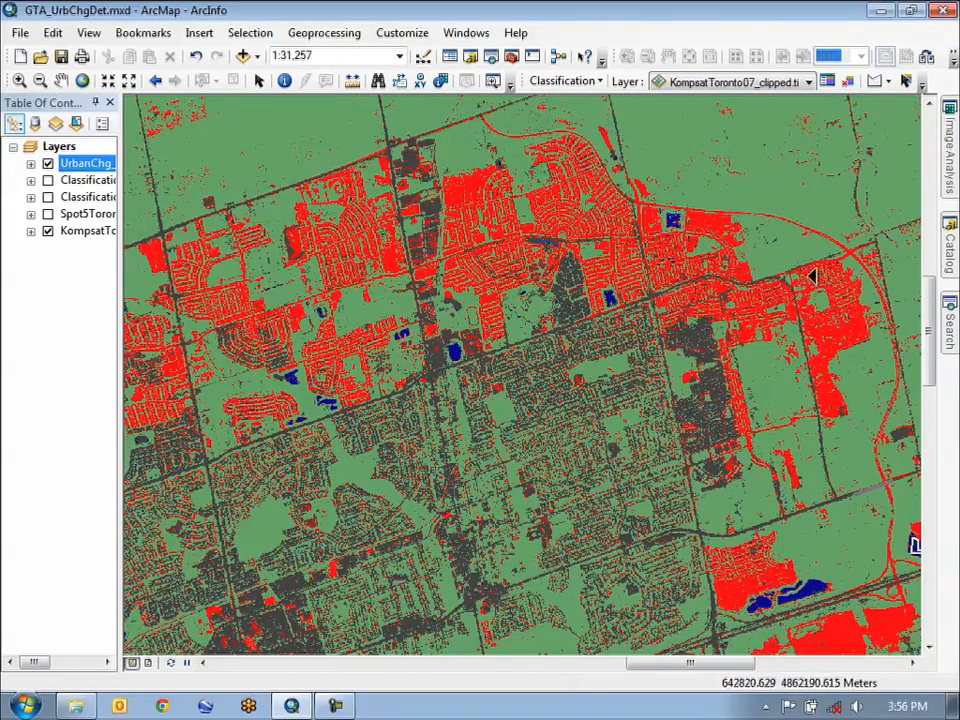
pyautogui.click(47, 163)
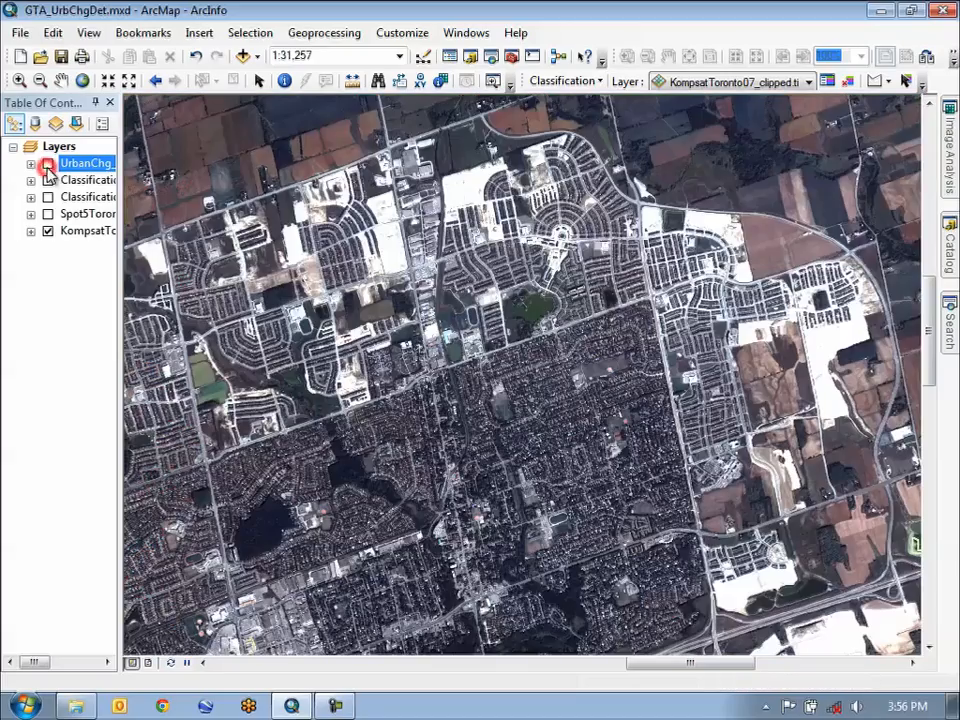